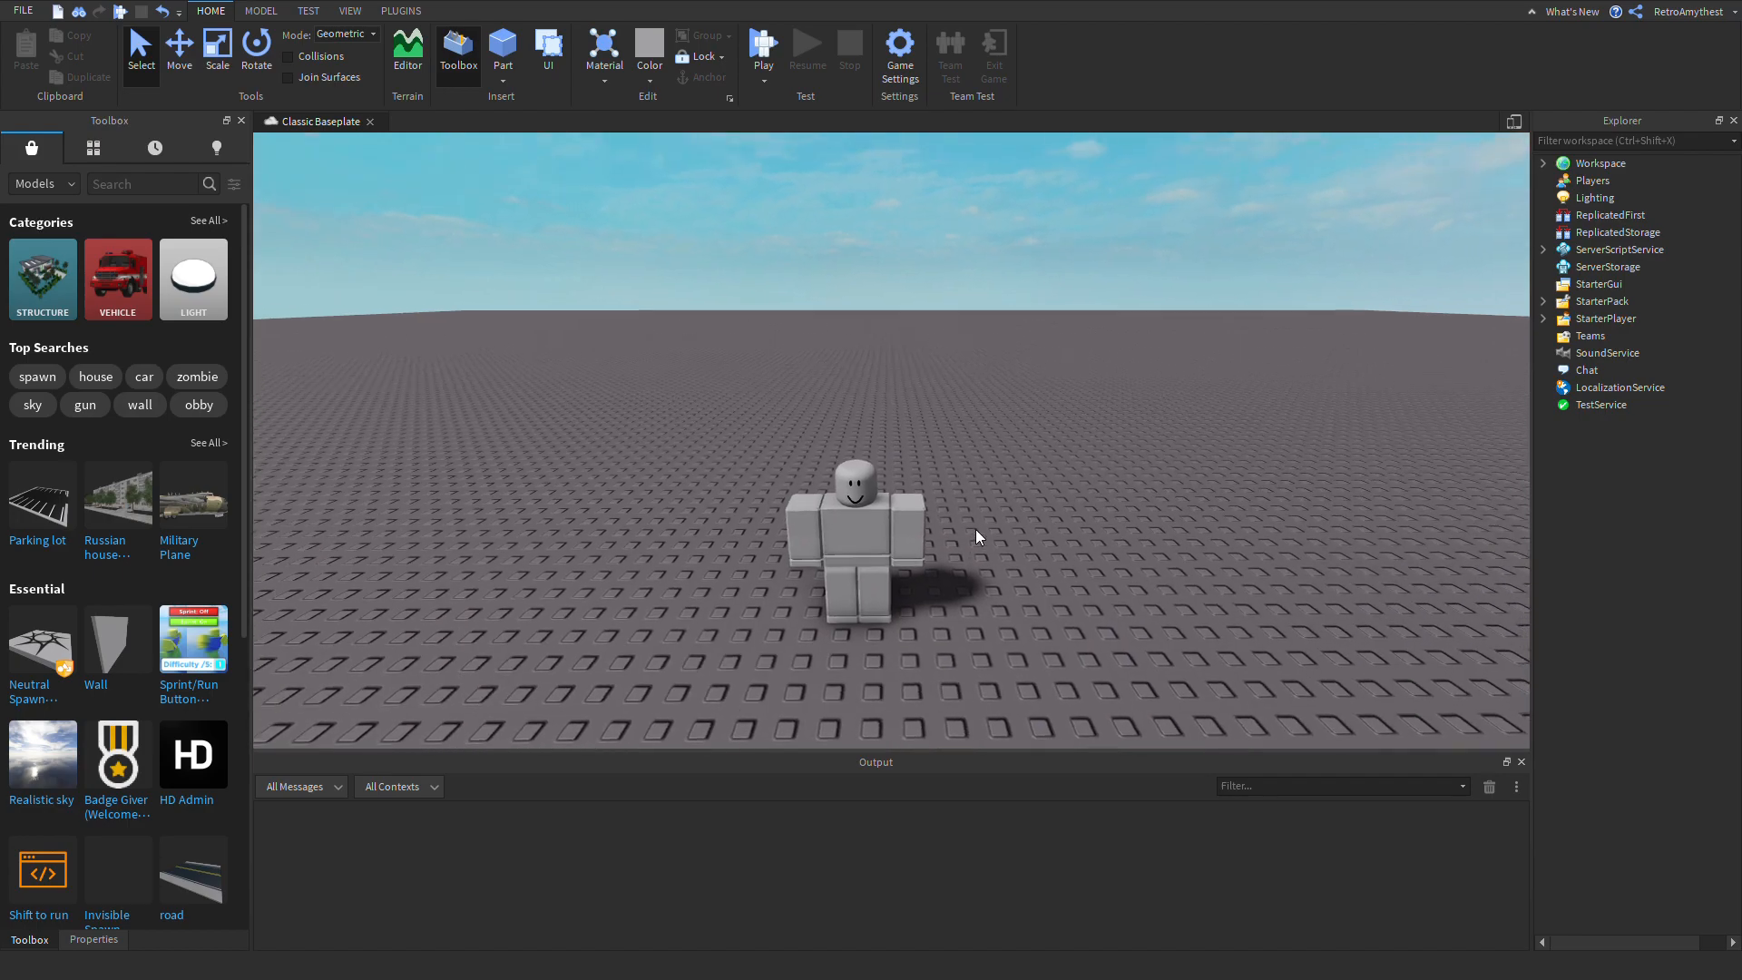
- Run a playtest of the Classic Baseplate, stop it, and expand ServerScriptService to show LeaderstatsScript
left_click(762, 43)
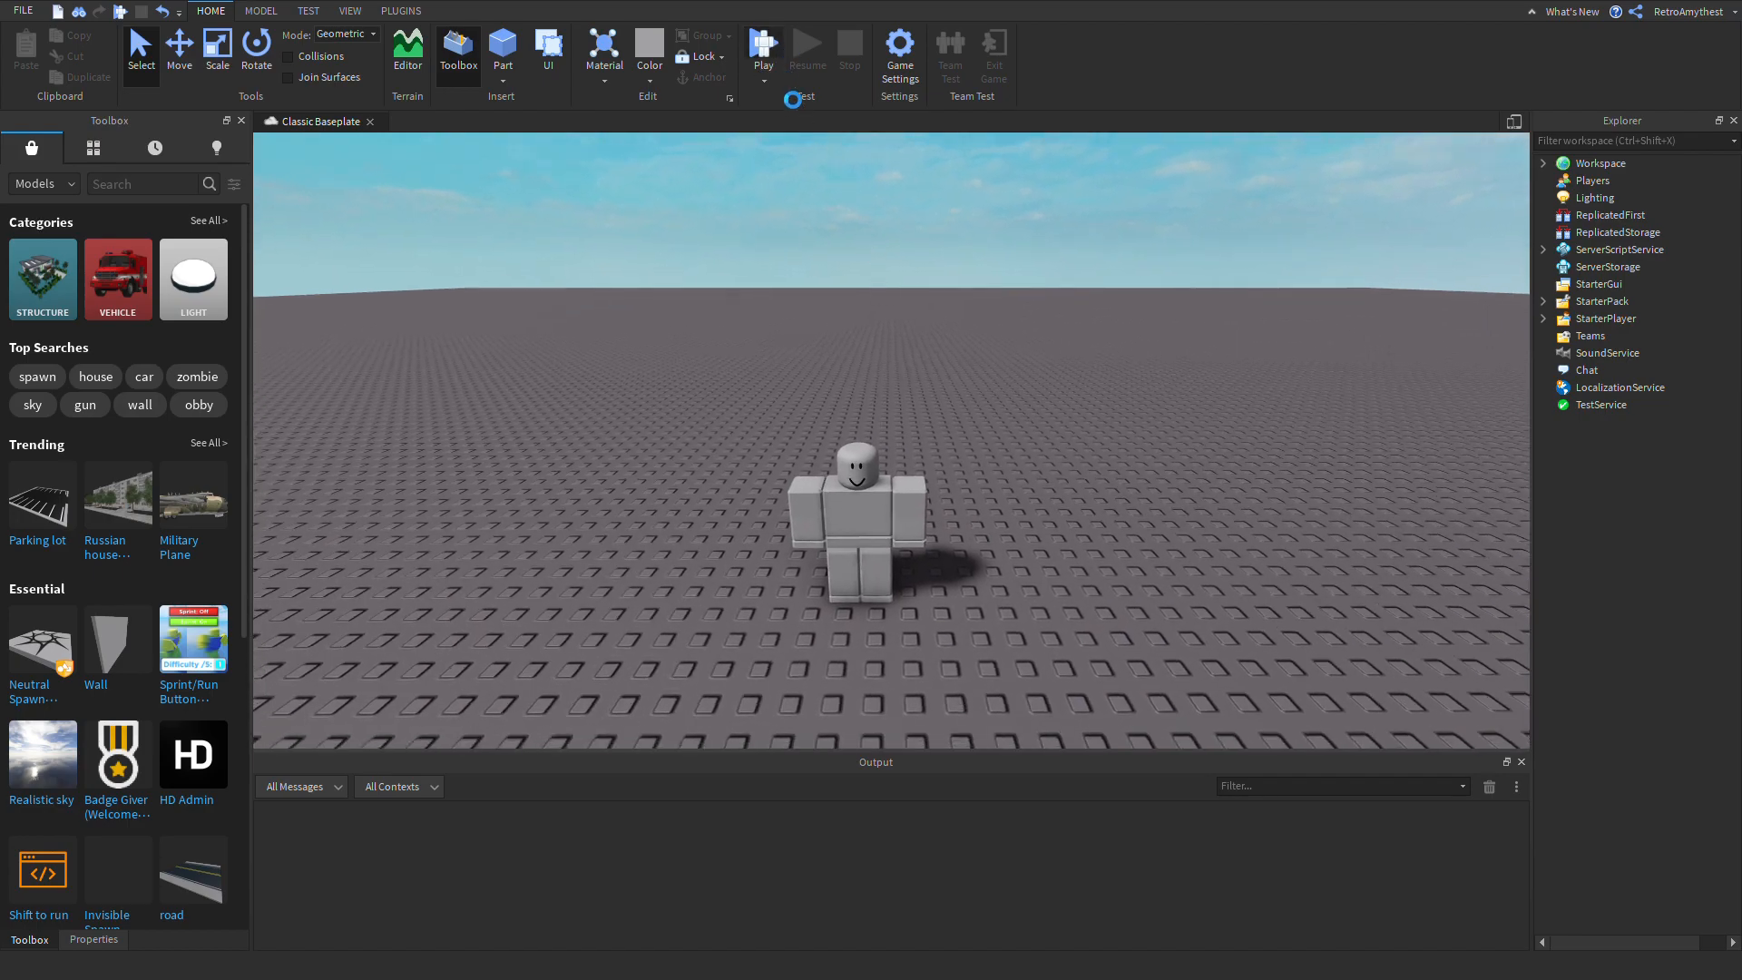
left_click(763, 47)
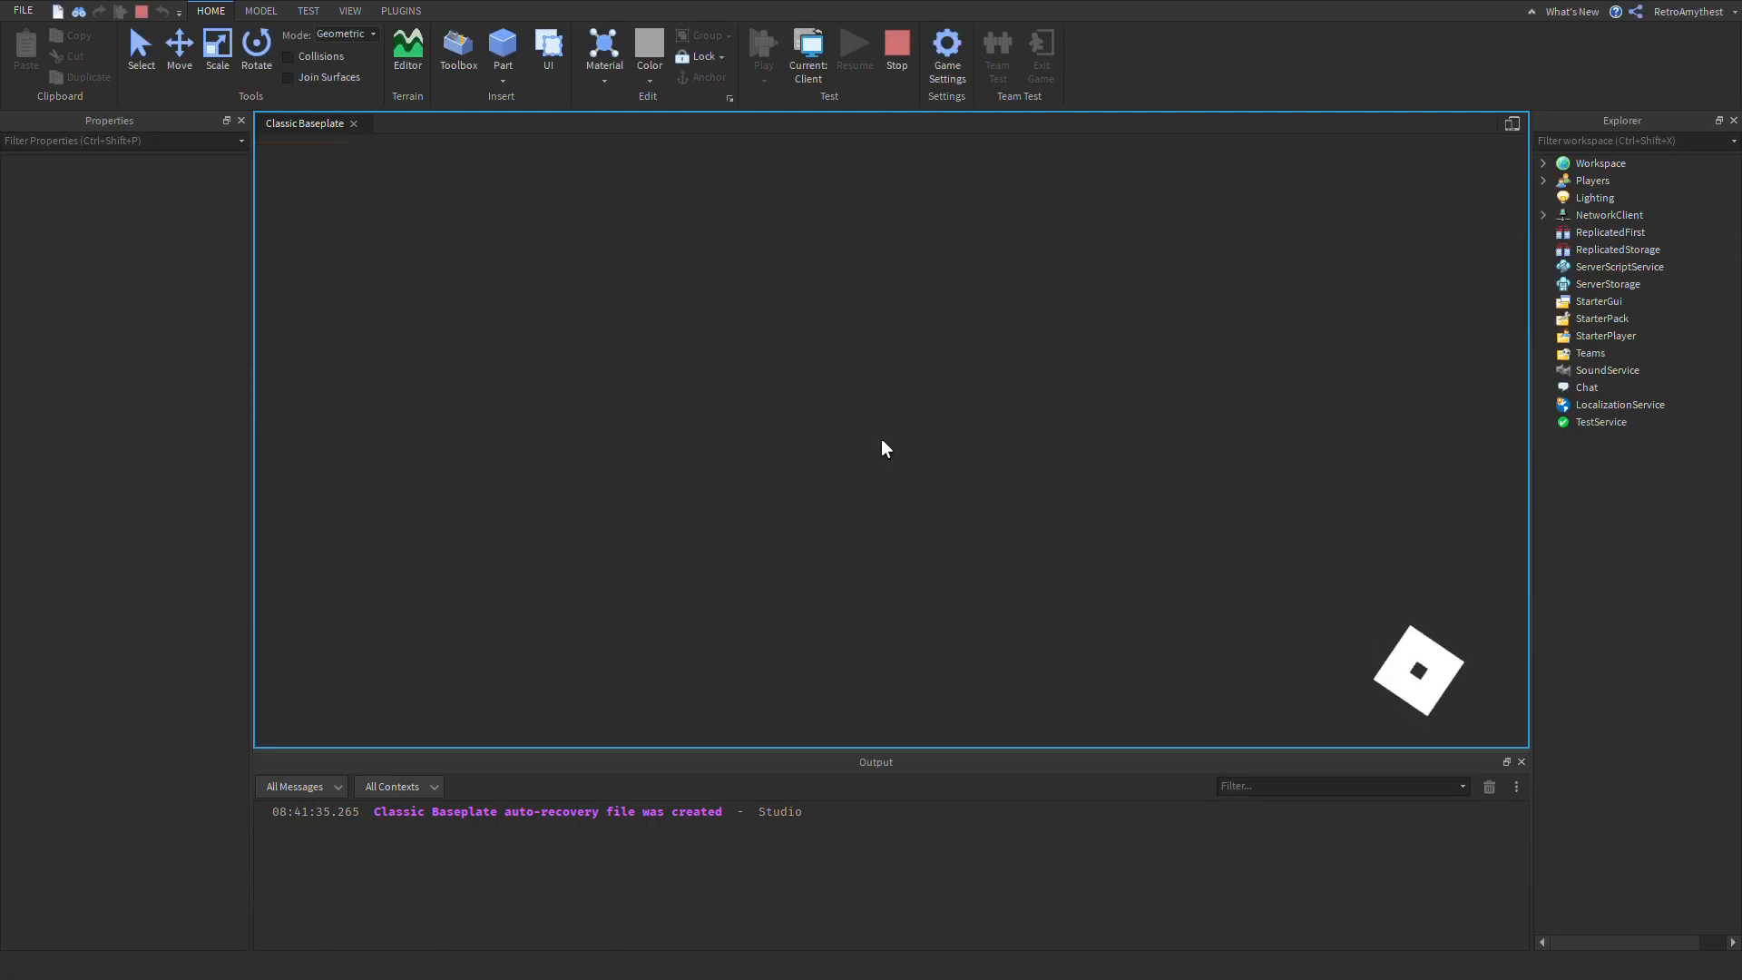
left_click(764, 44)
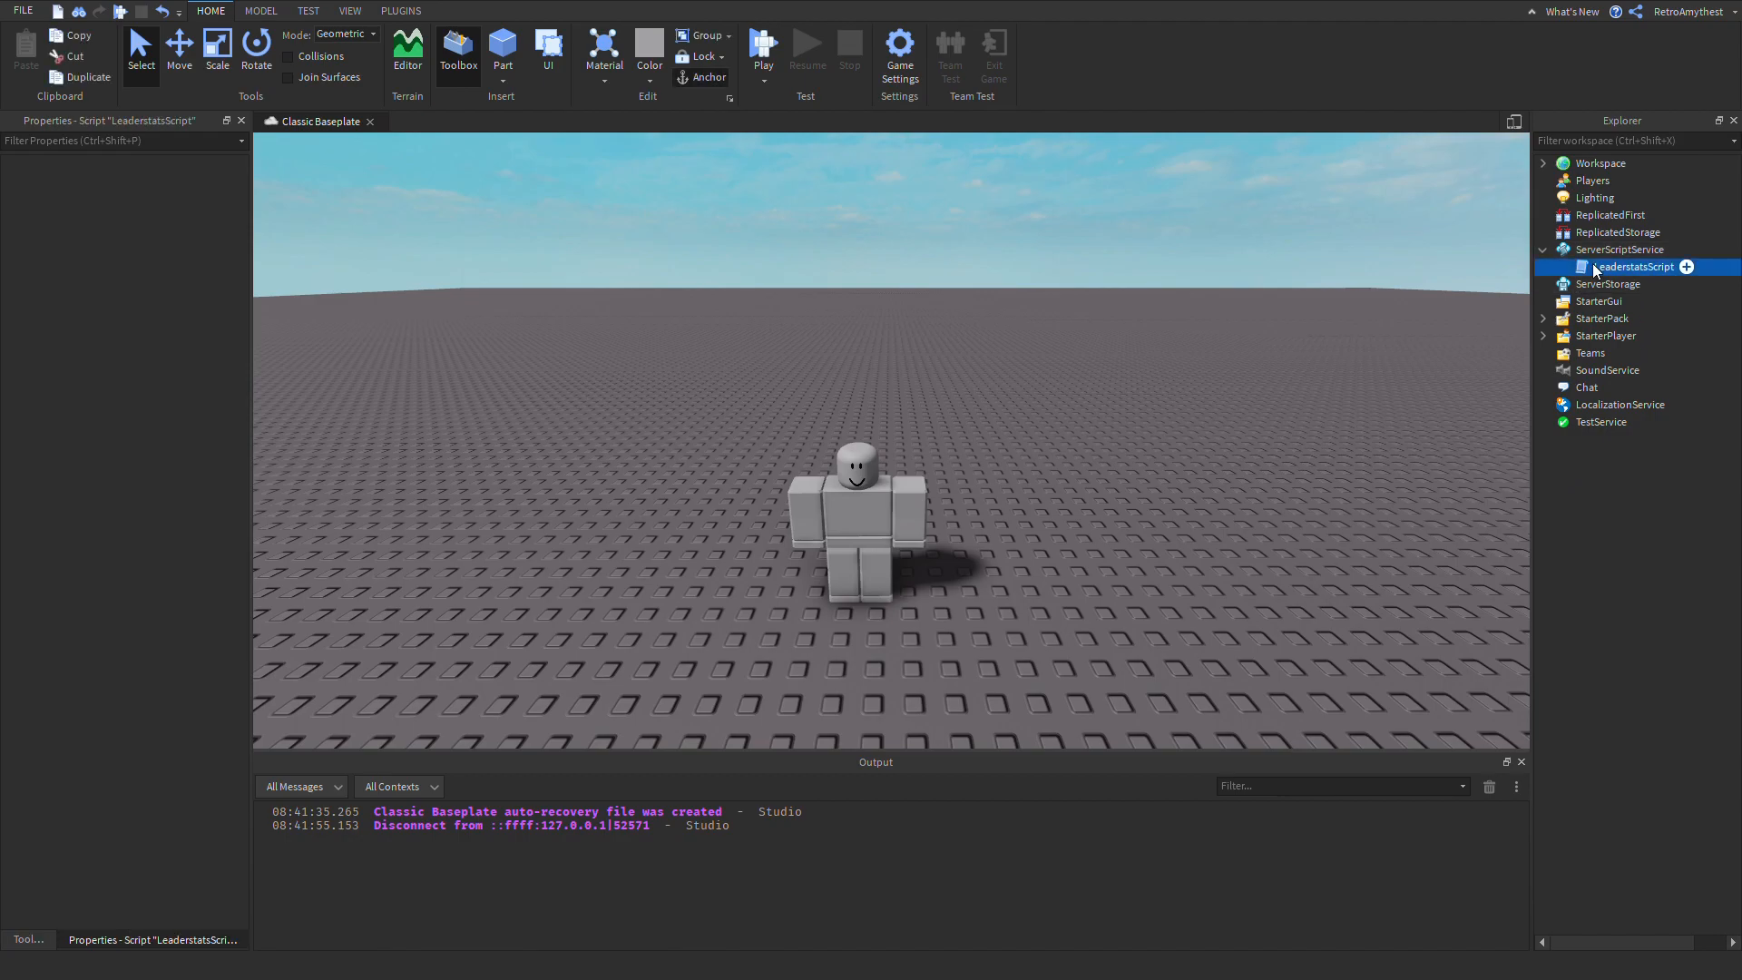
- In LeaderstatsScript rename the IntValue variable to jew and its Name to "Jew", then return to the scene
double_click(1631, 267)
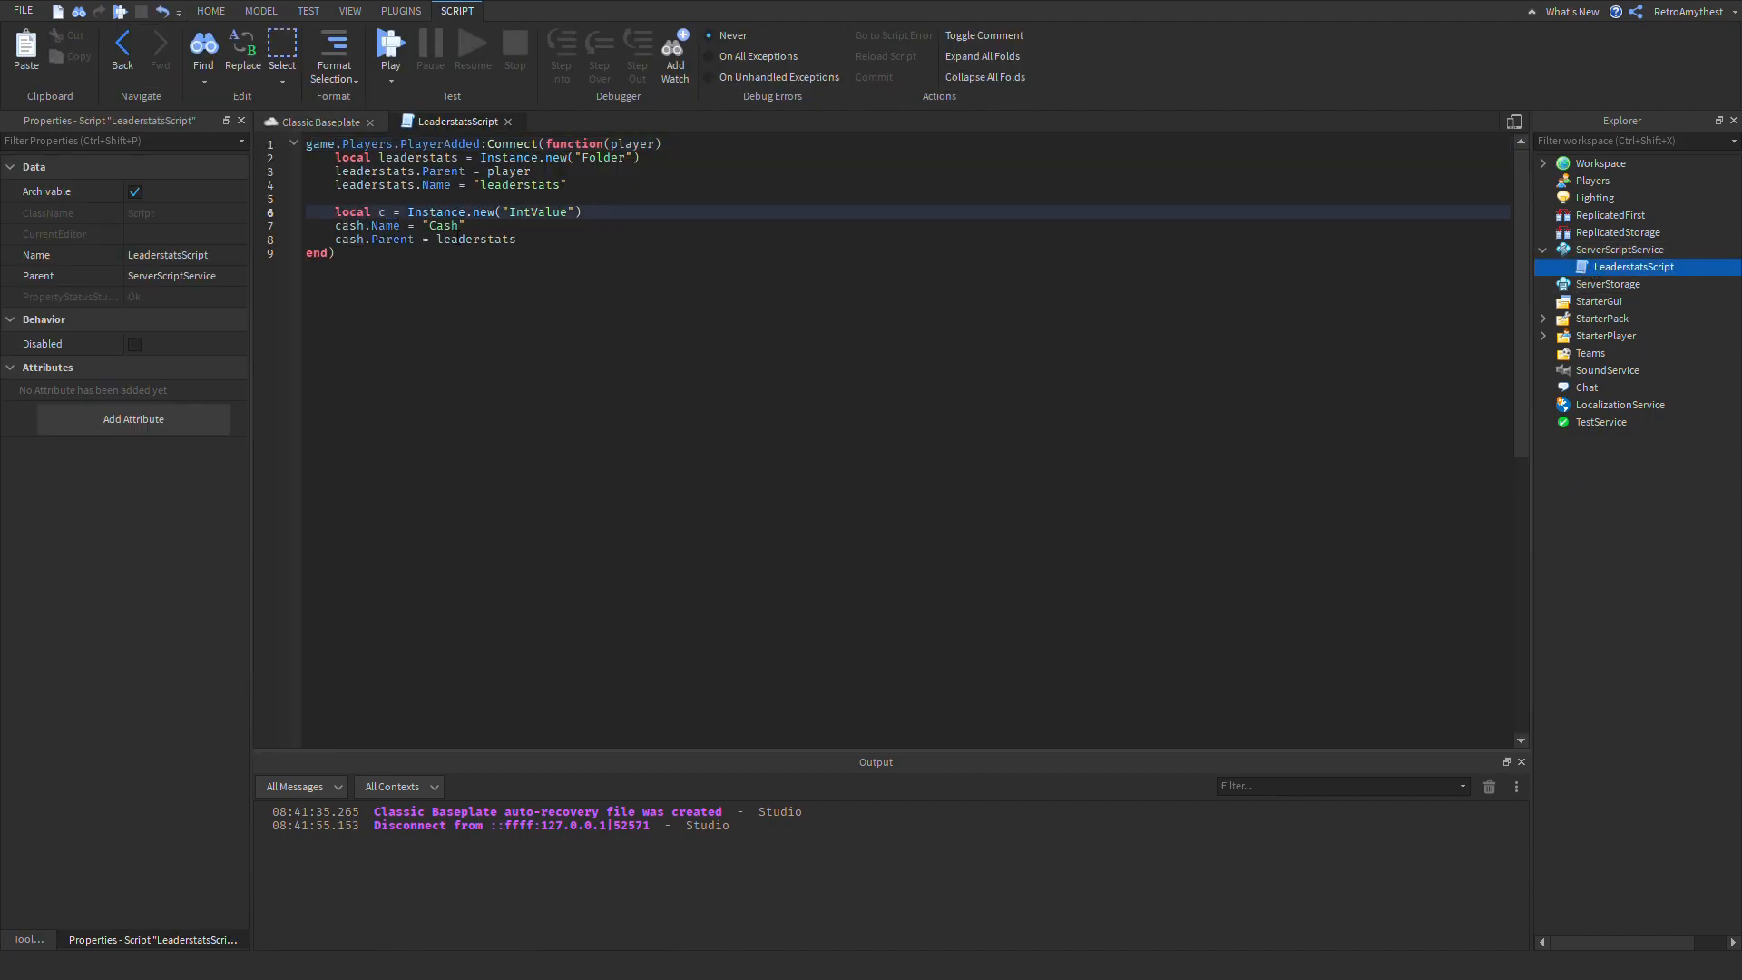
type("jew")
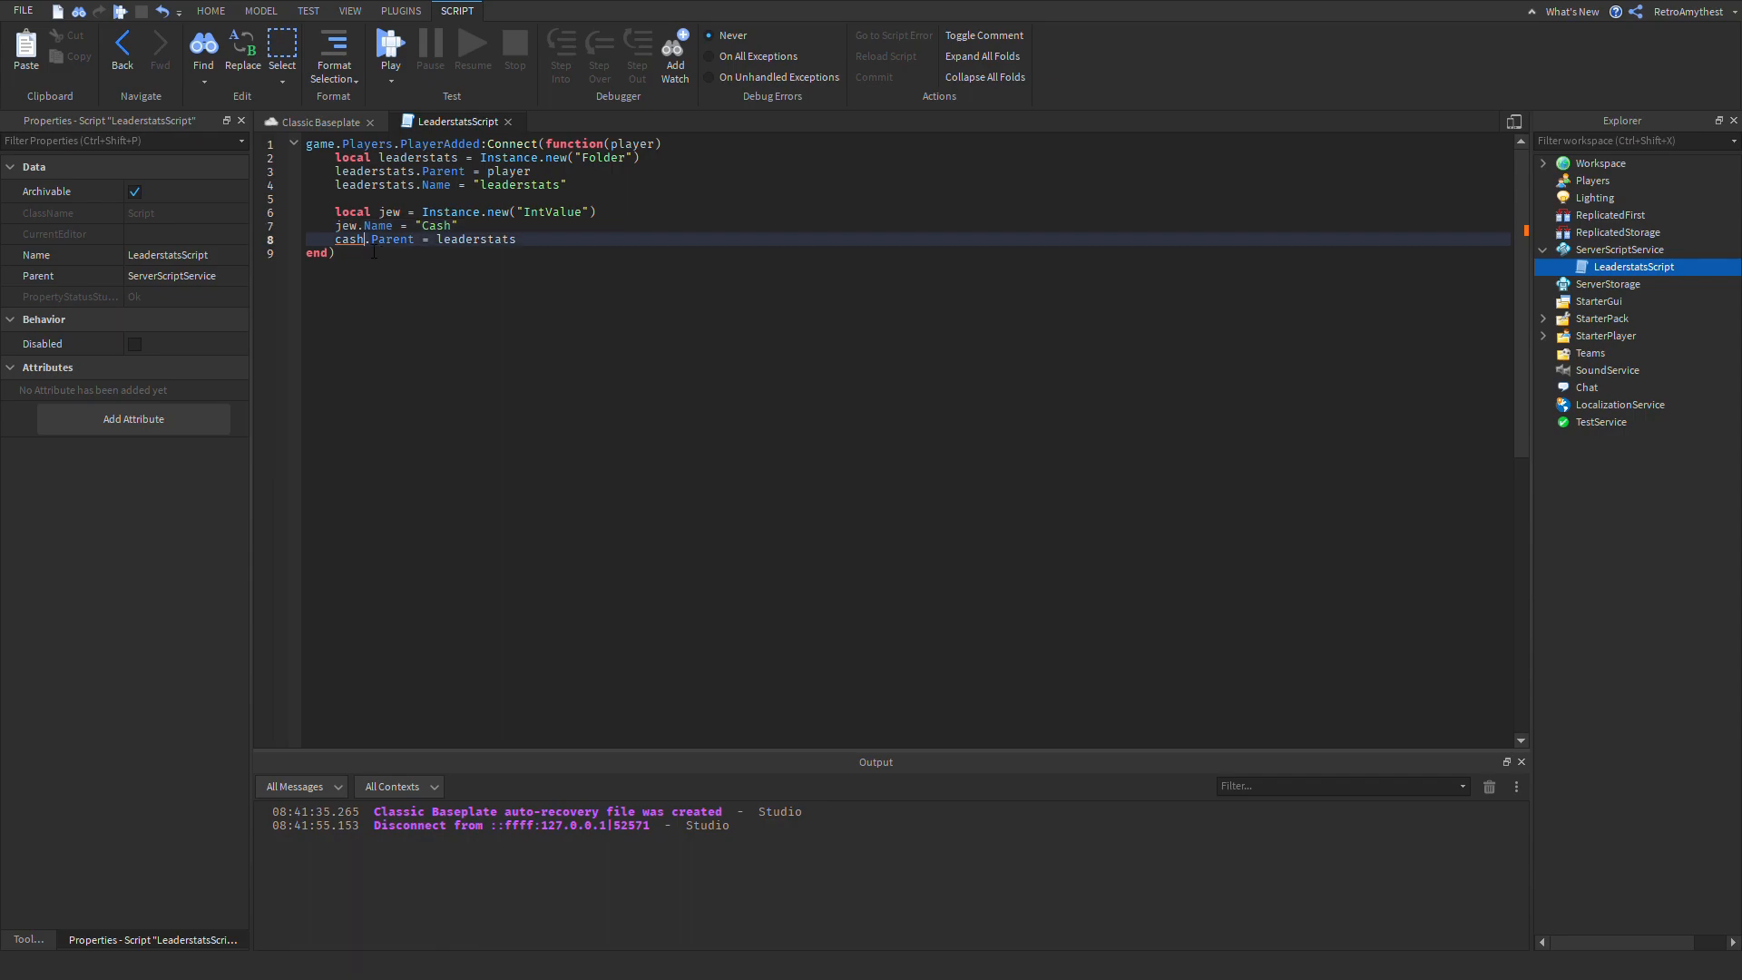
type("jew")
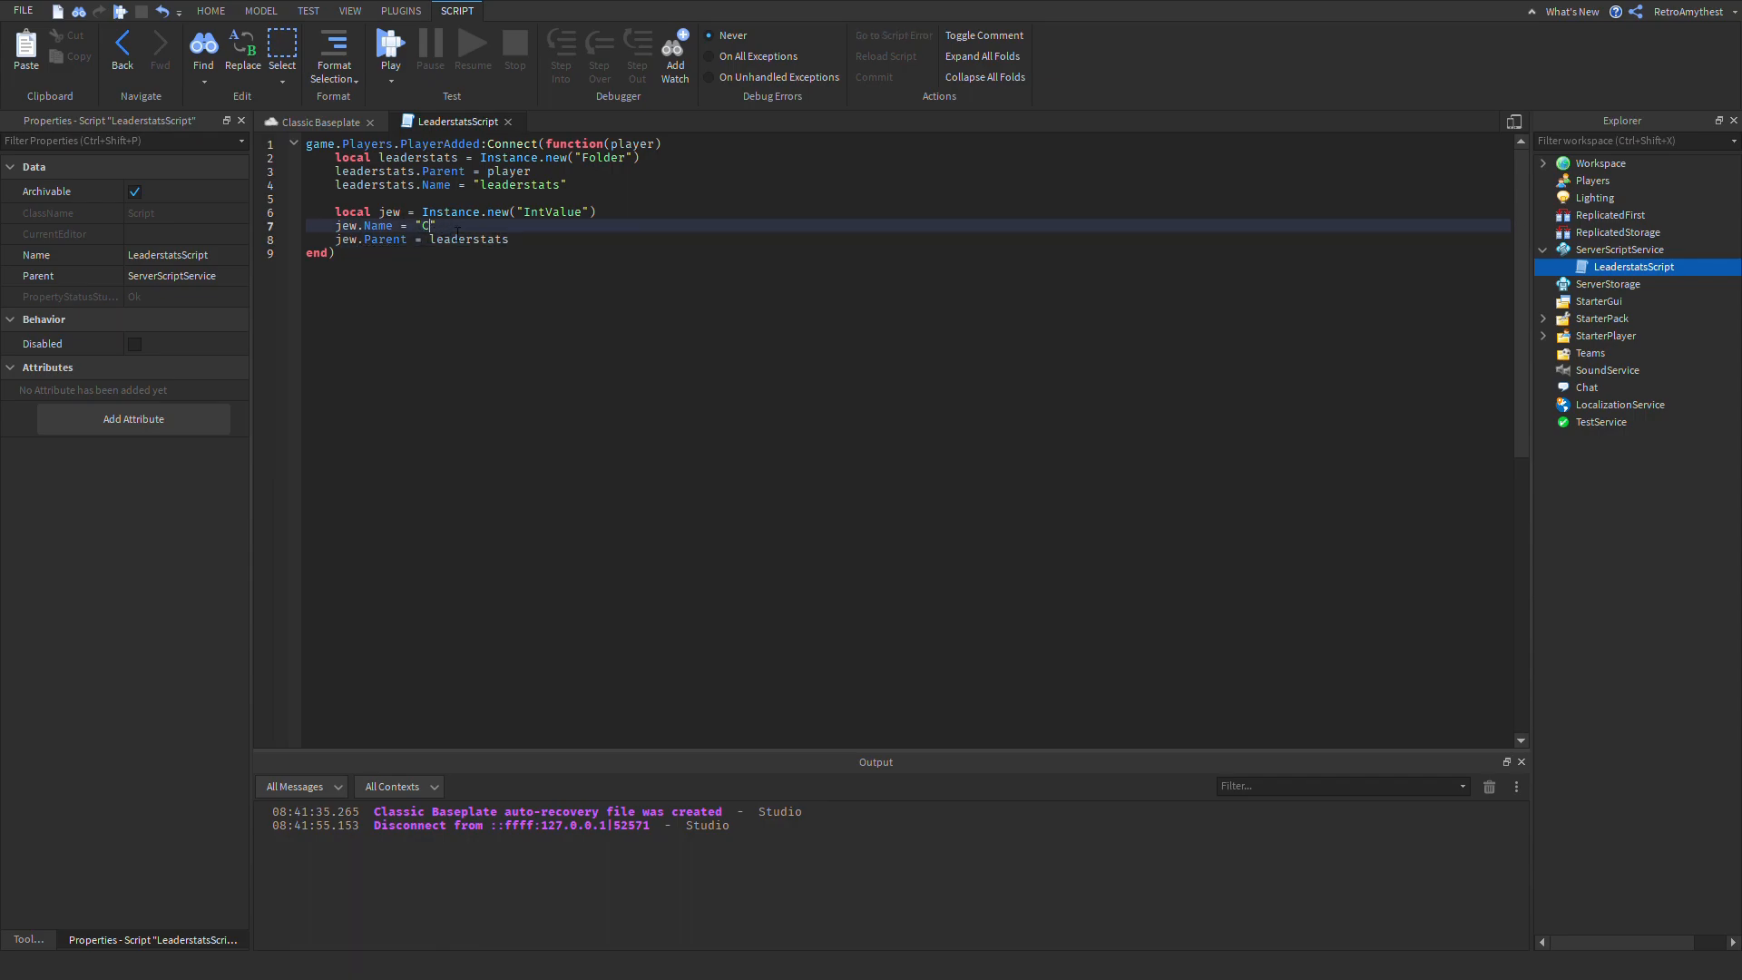
type("ew")
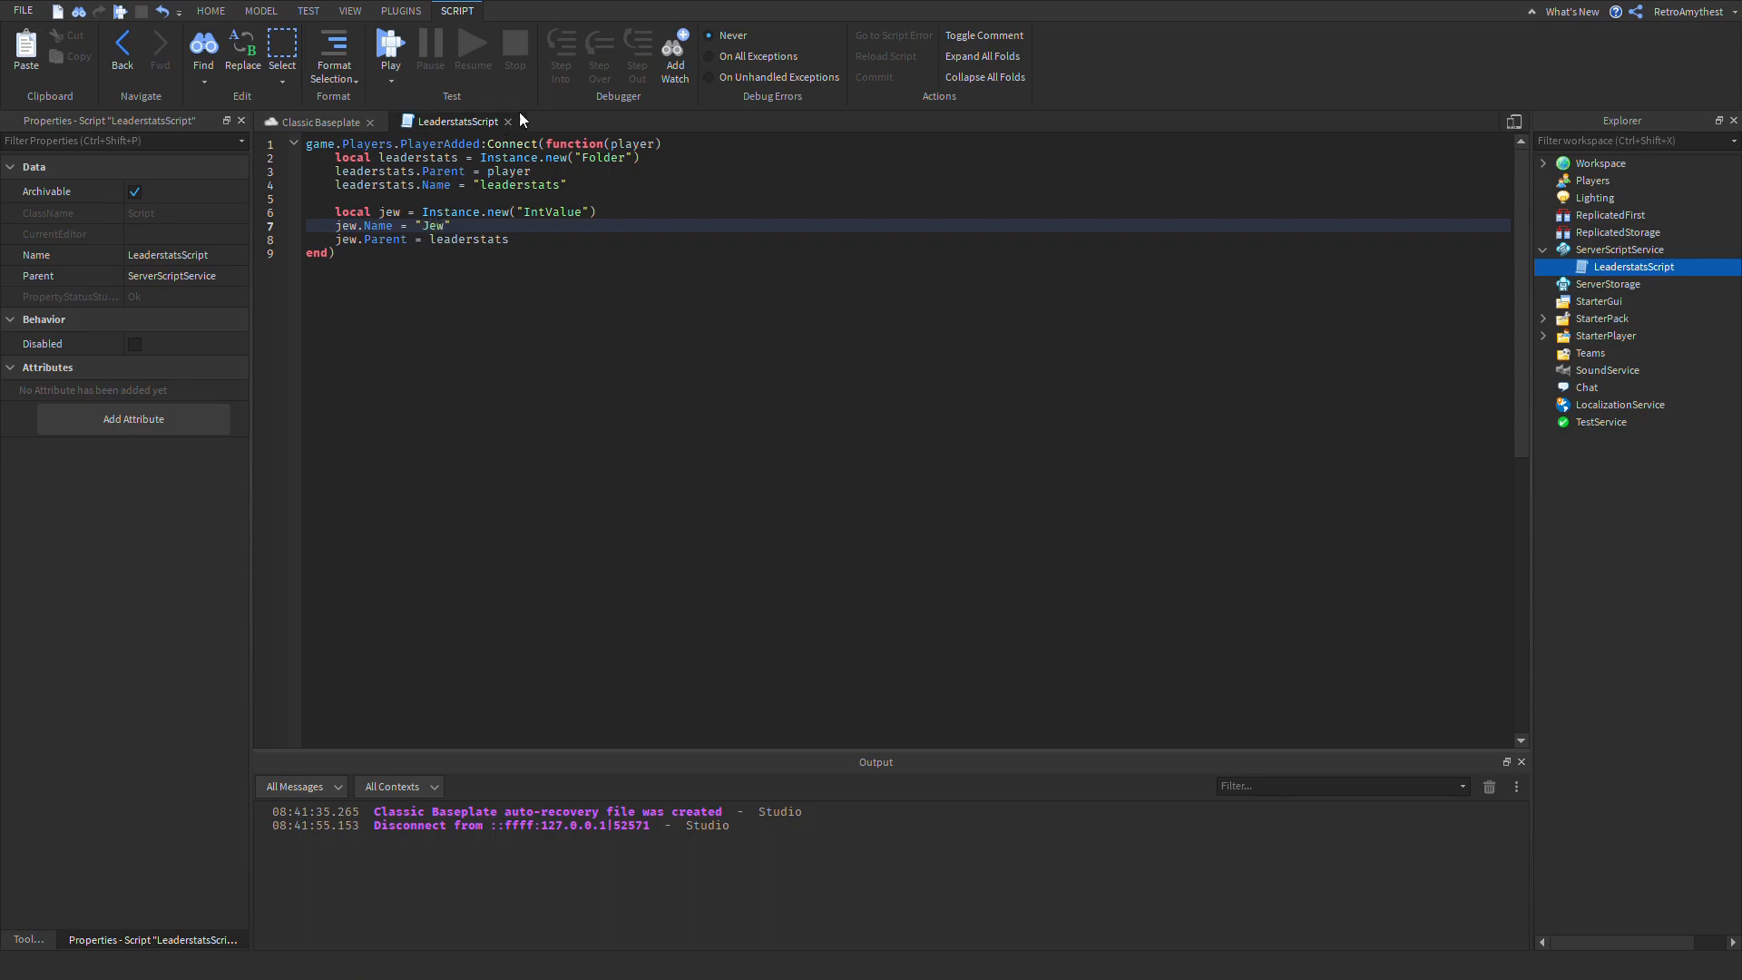
left_click(319, 122)
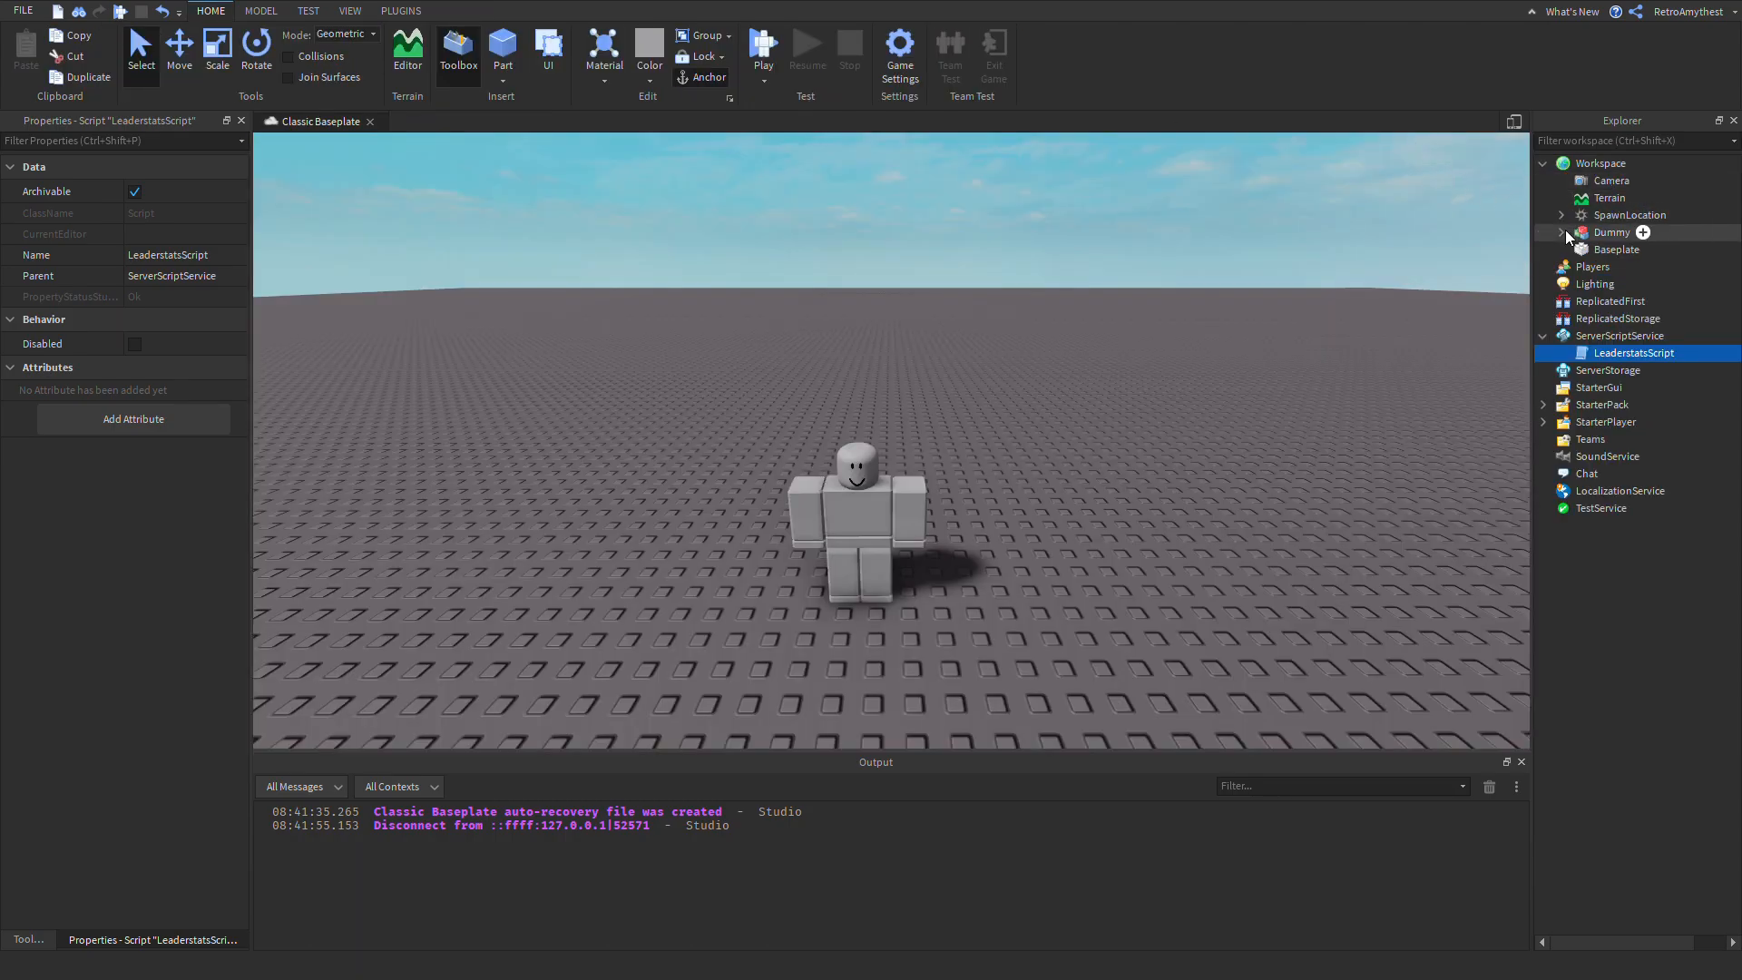
- In the Dummy's Humanoid Script make the death reward add 100 to leaderstats.Jew instead of Cash
left_click(1562, 232)
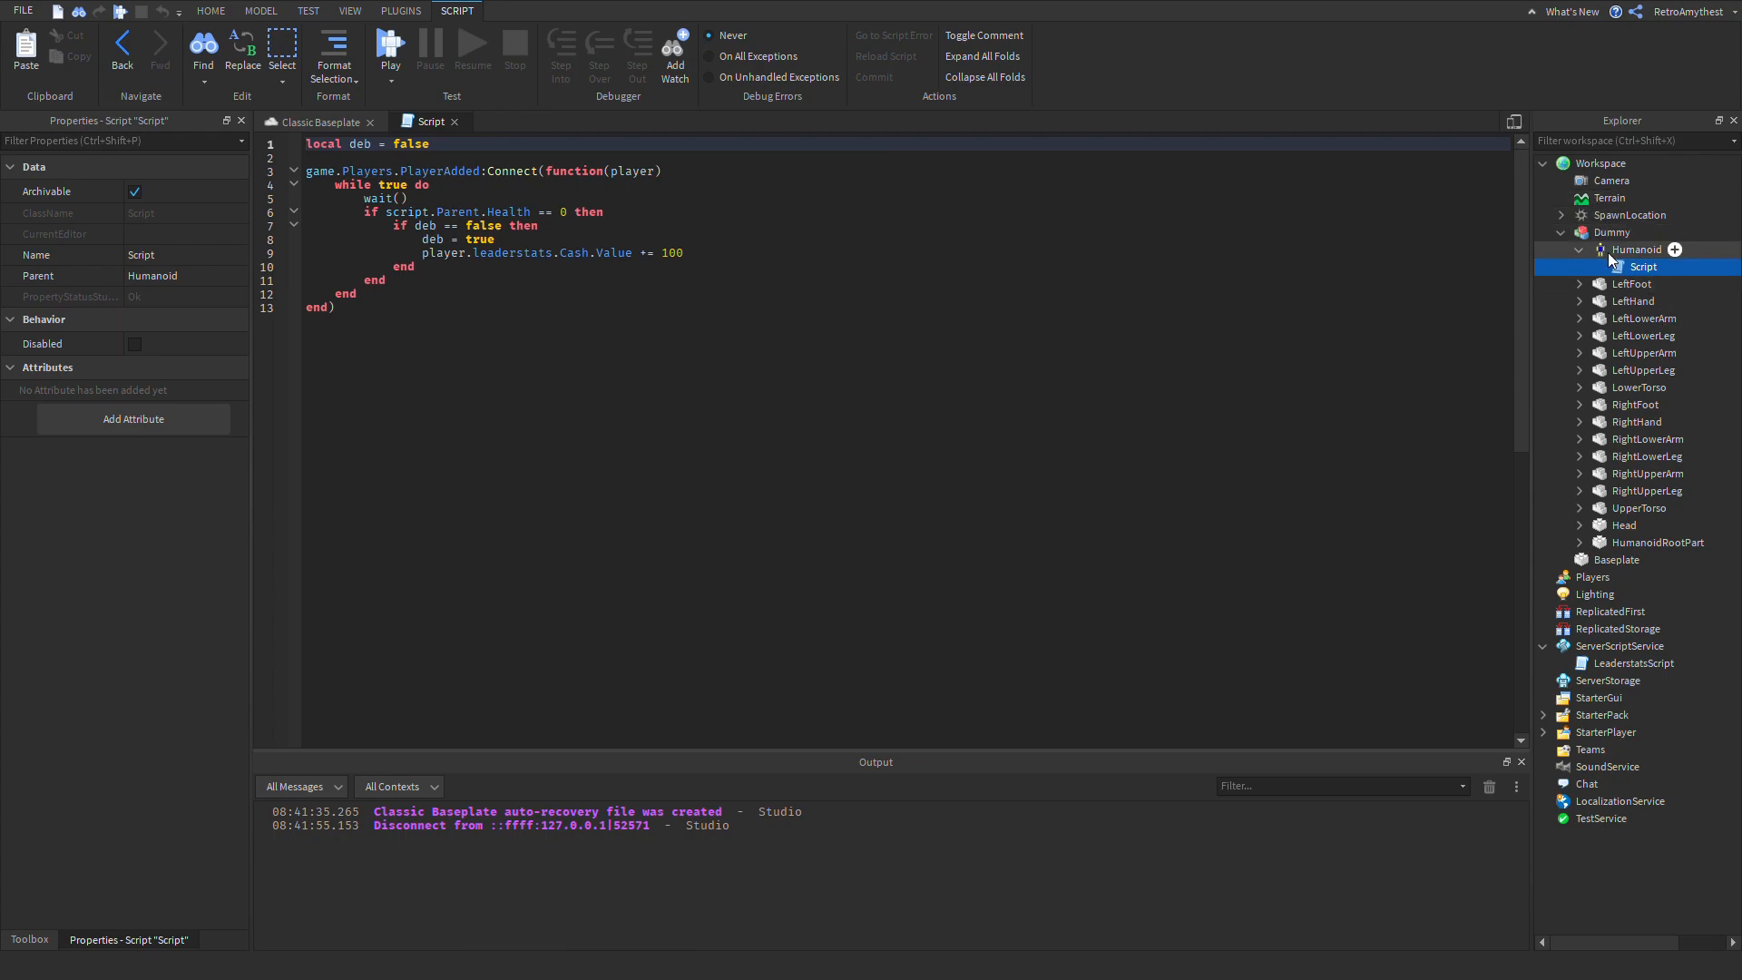
left_click(1644, 267)
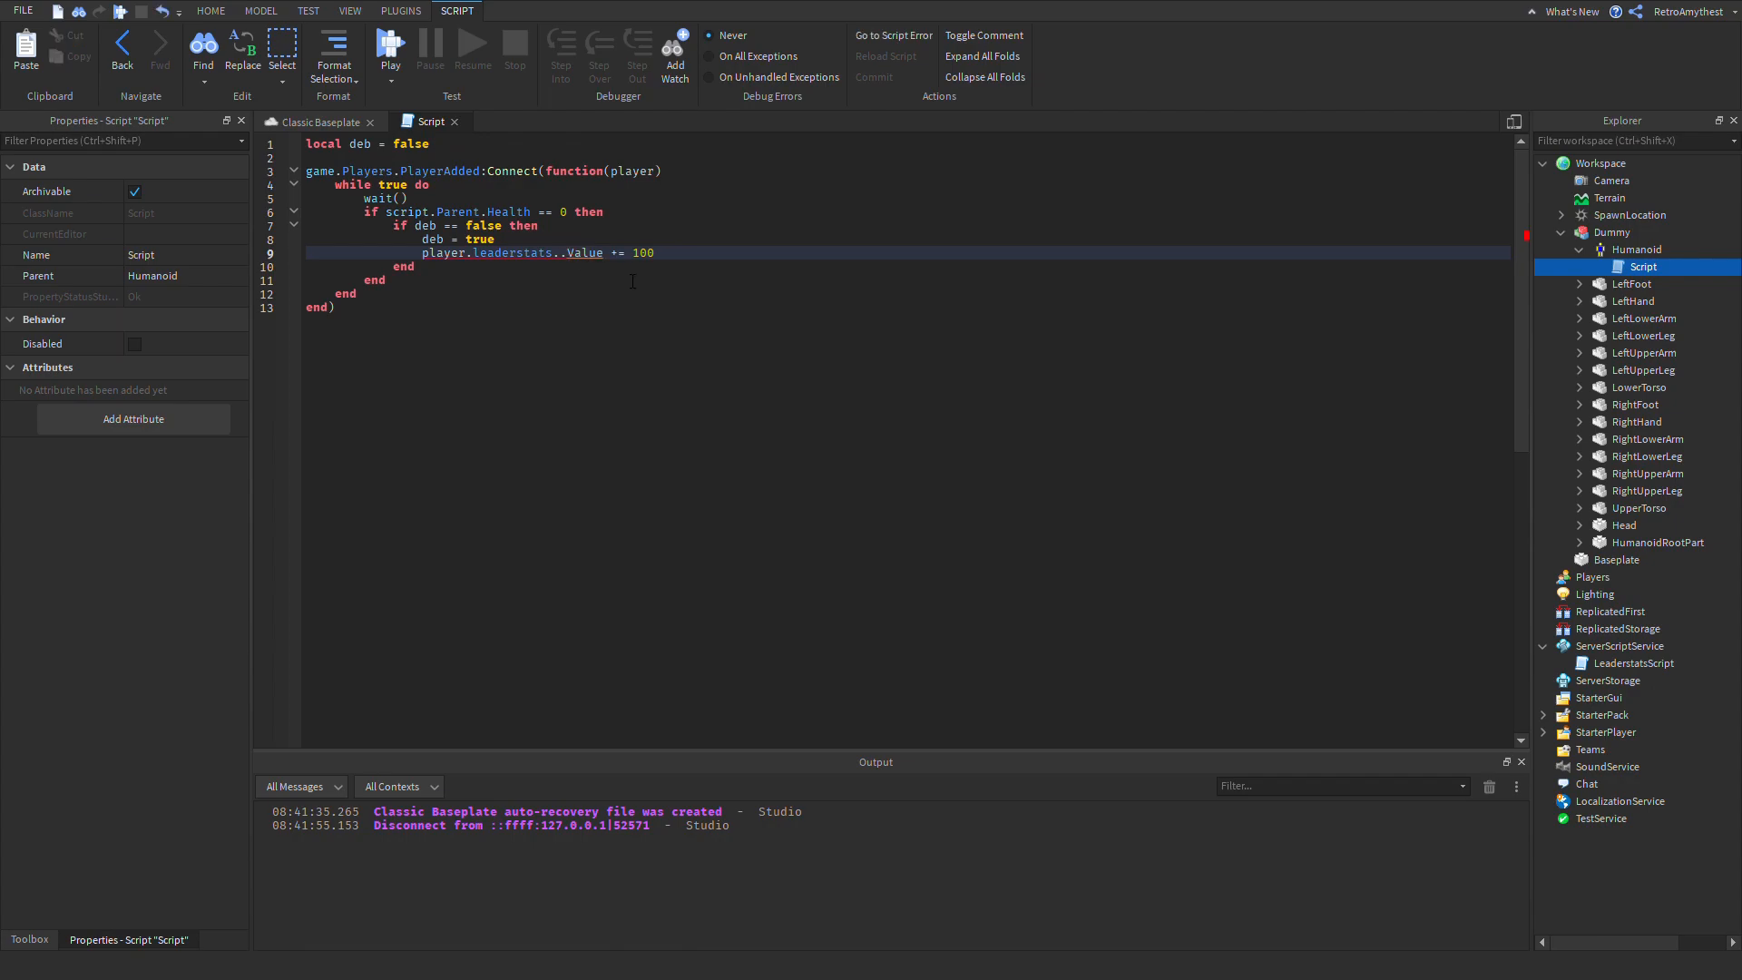
type("Jew")
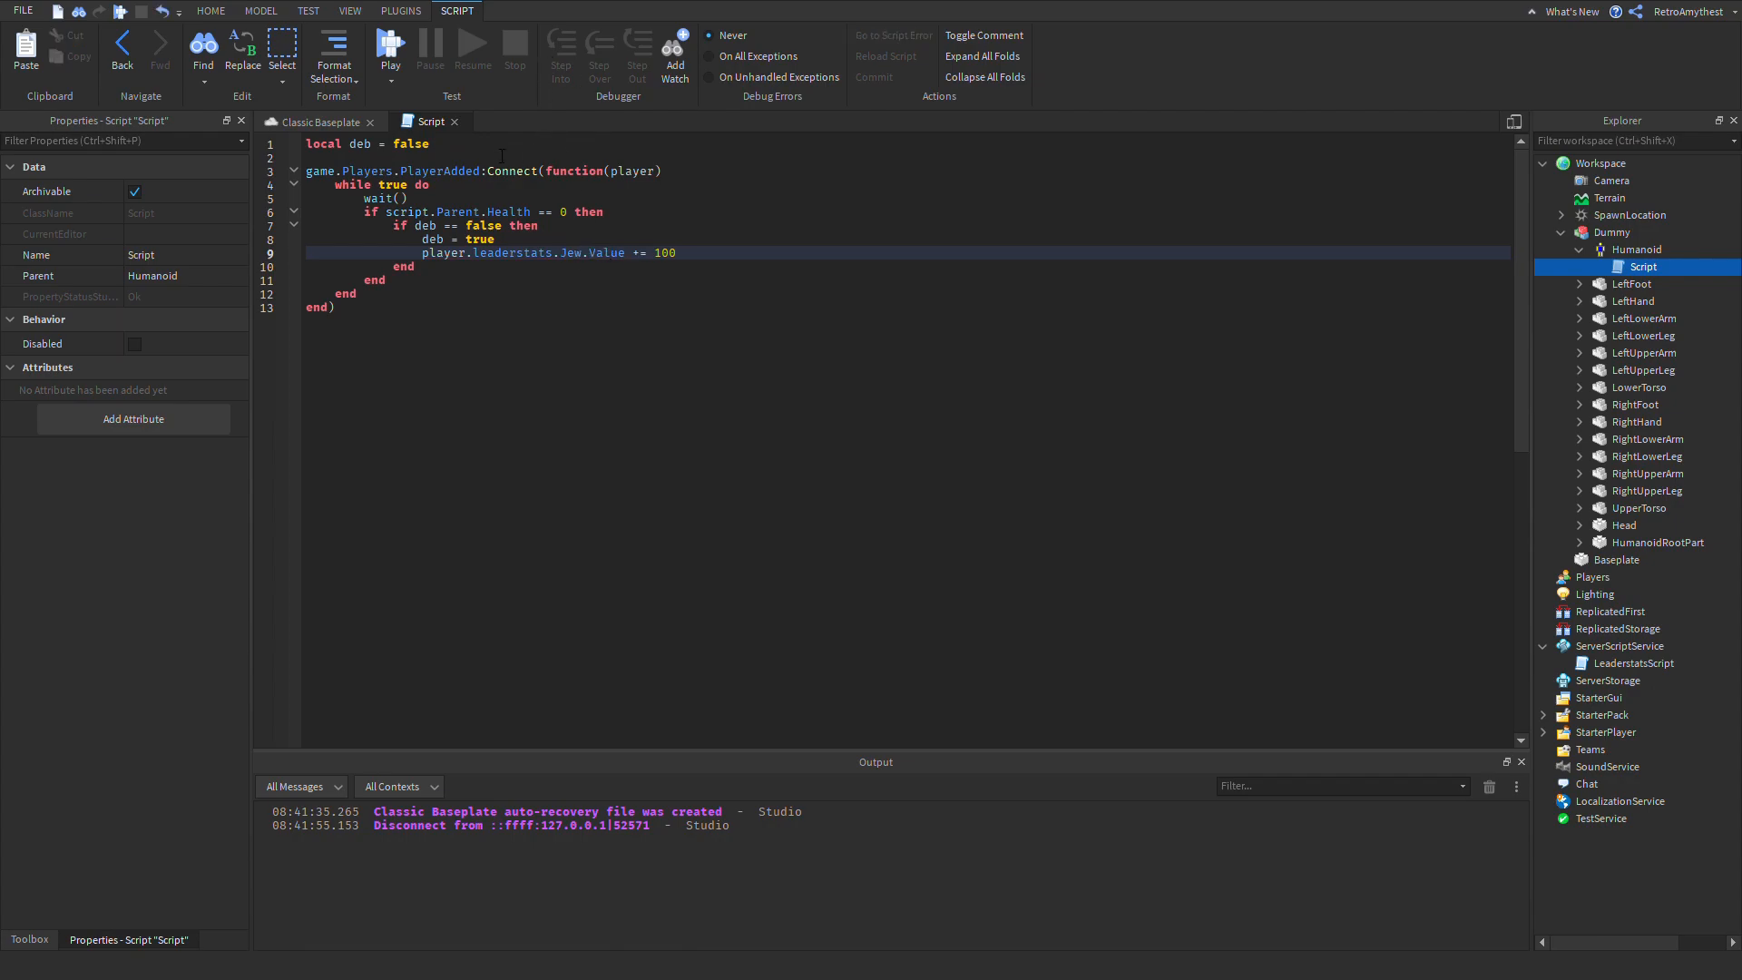
left_click(211, 11)
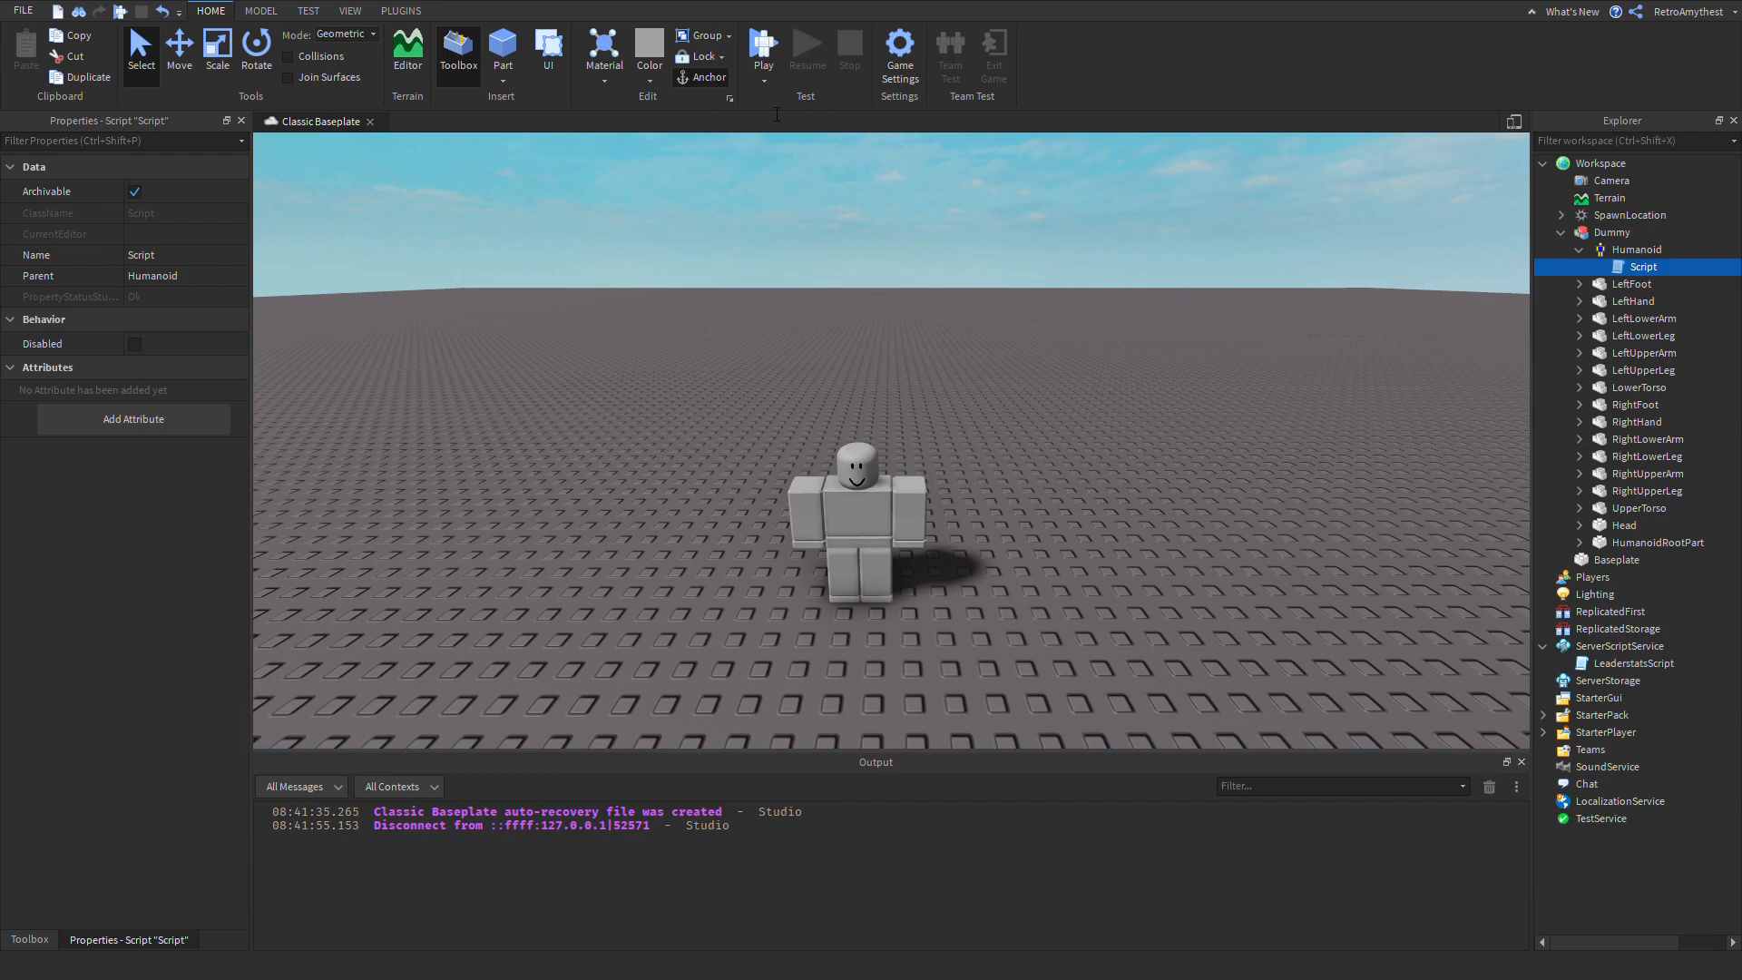
- Start a playtest where the leaderboard shows the Jew stat at 0 with the Dummy nearby
left_click(764, 47)
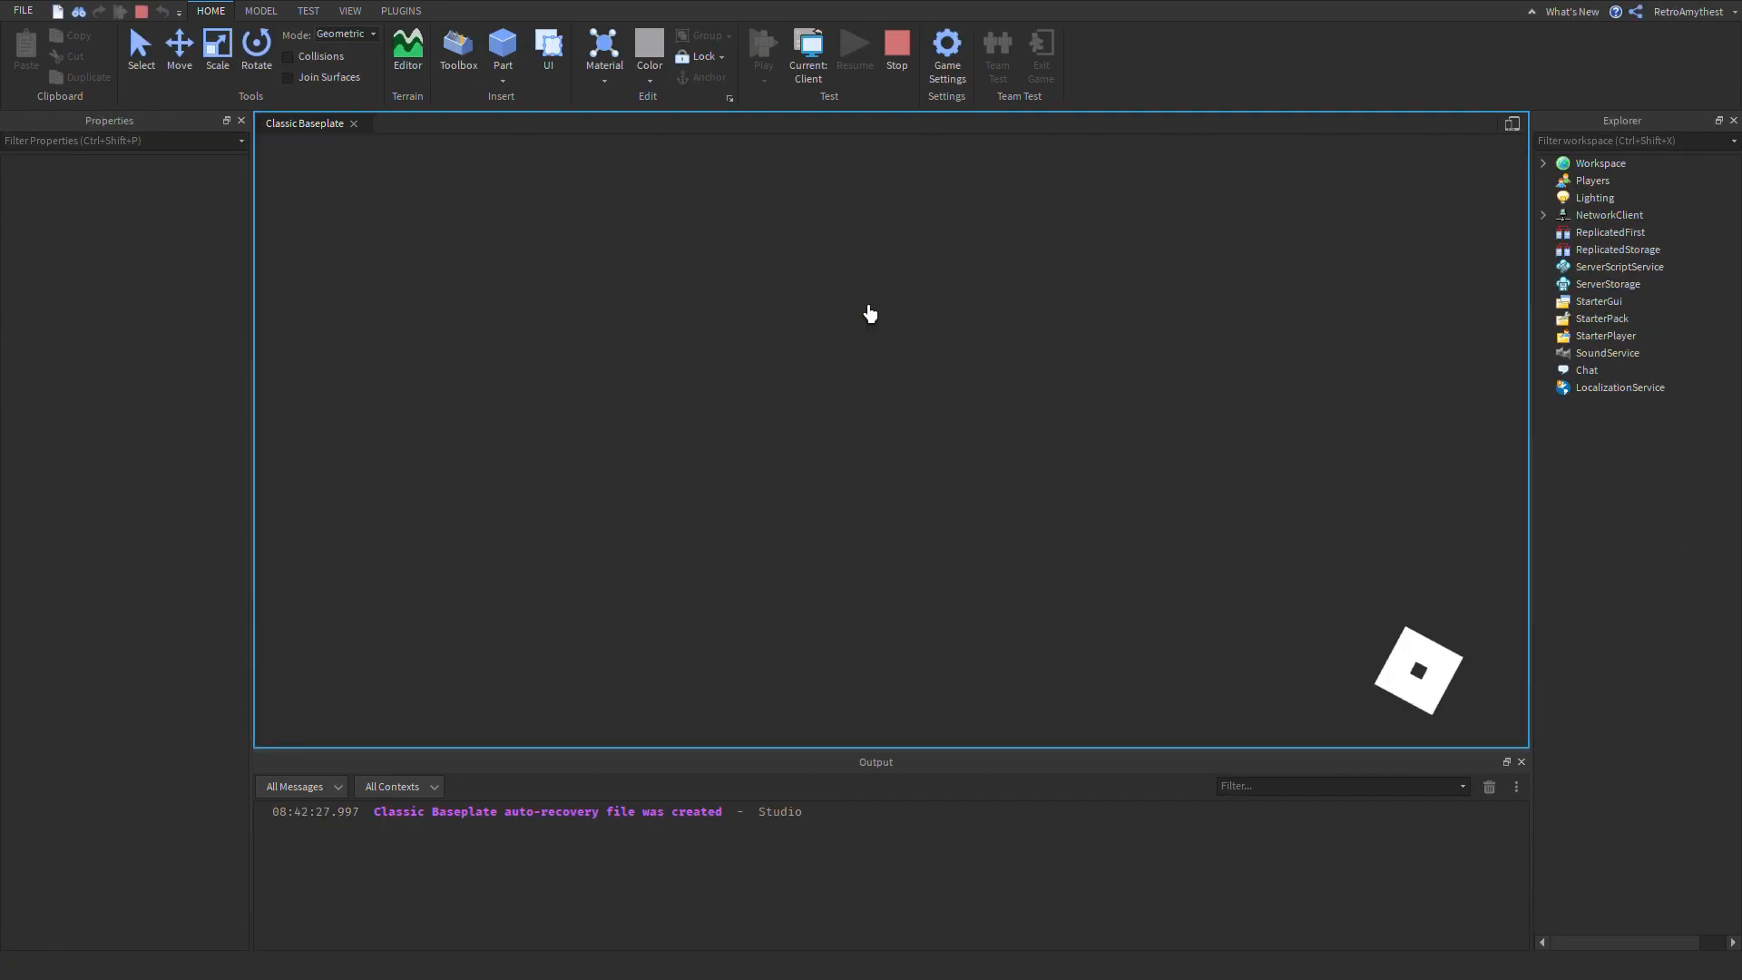
left_click(457, 49)
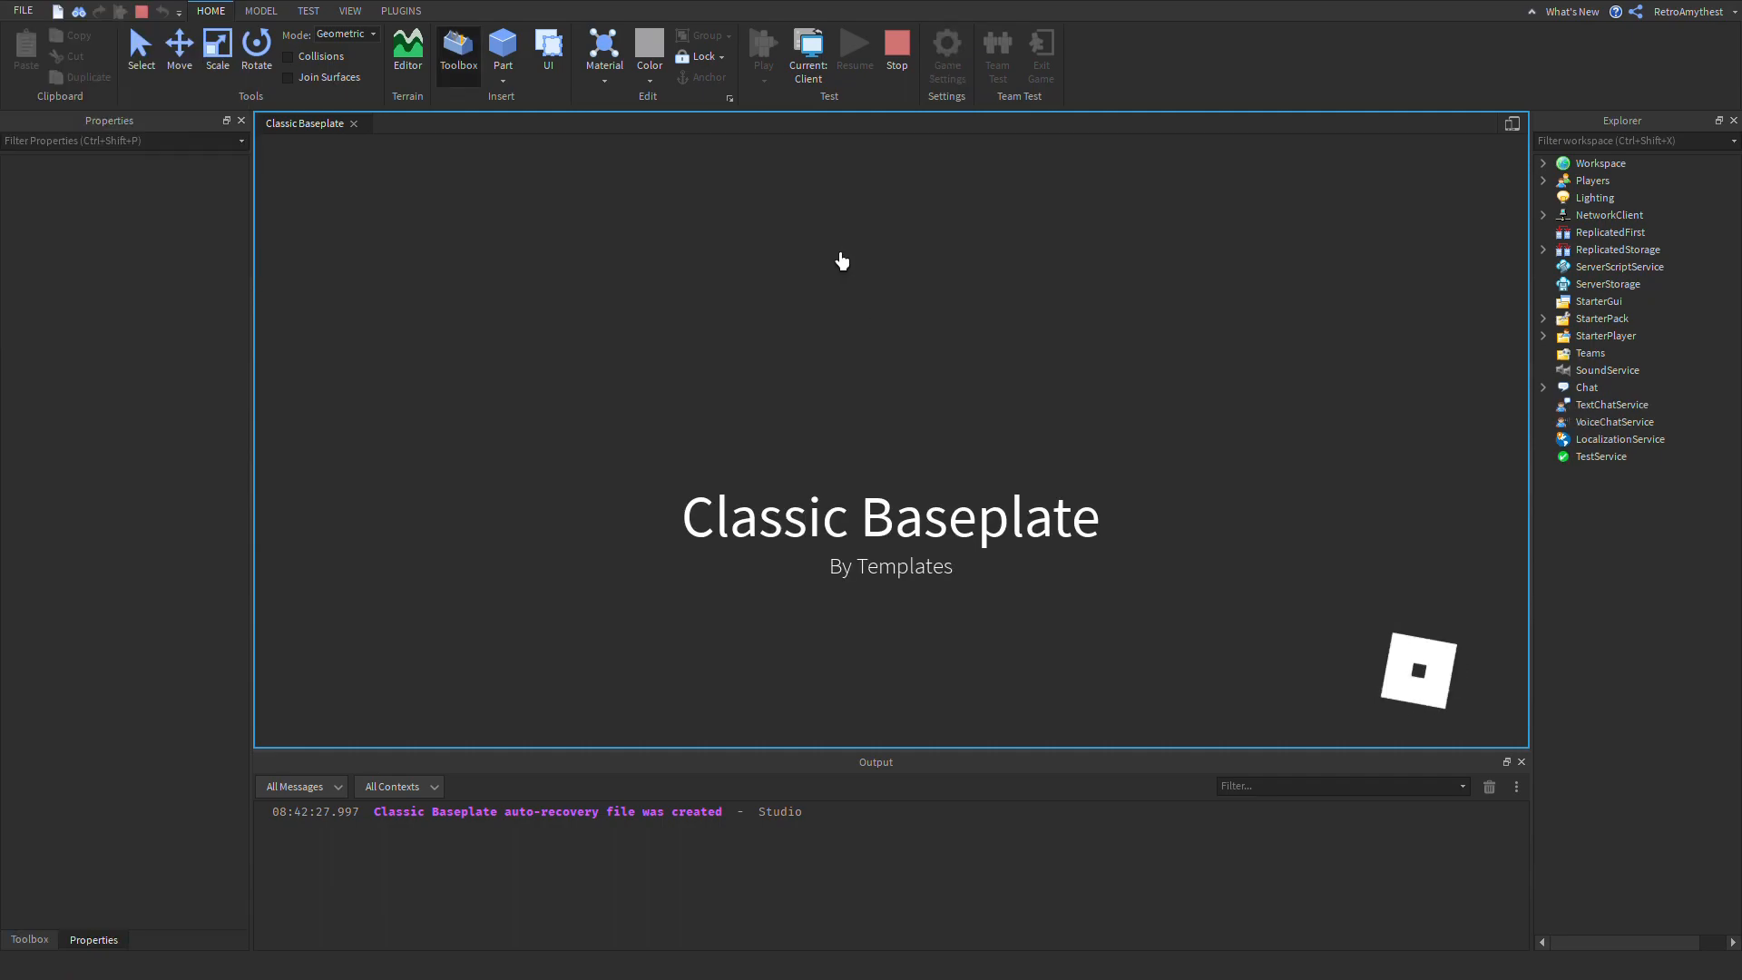
left_click(764, 47)
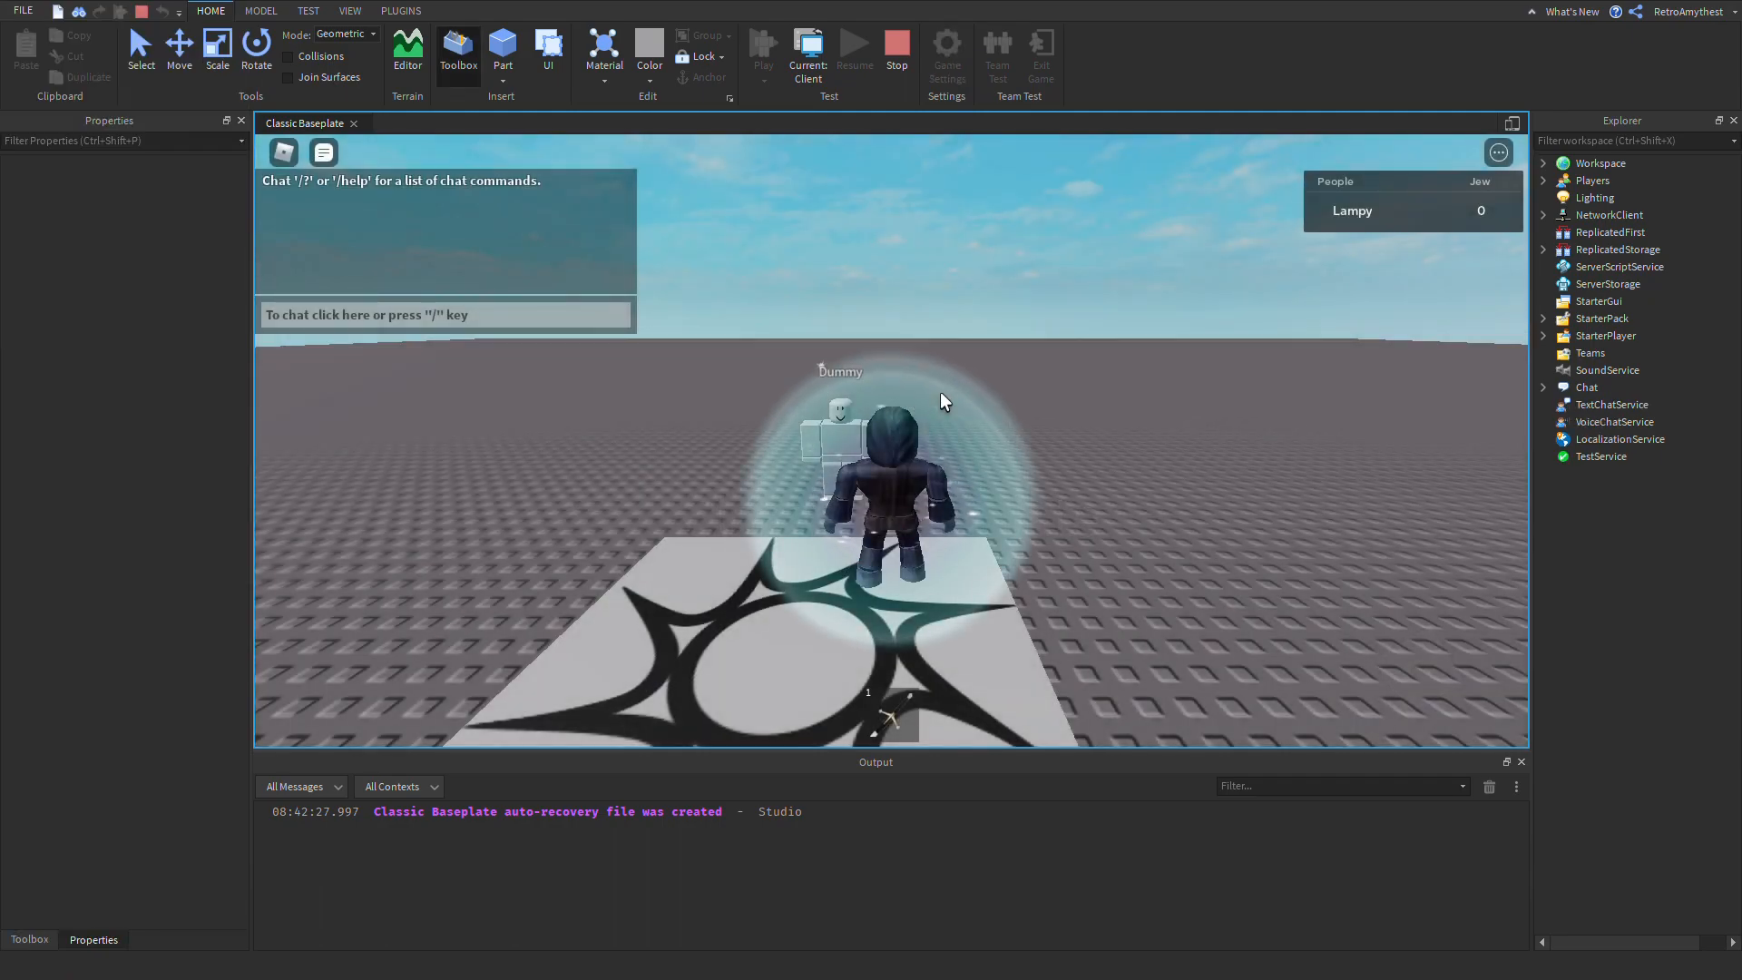